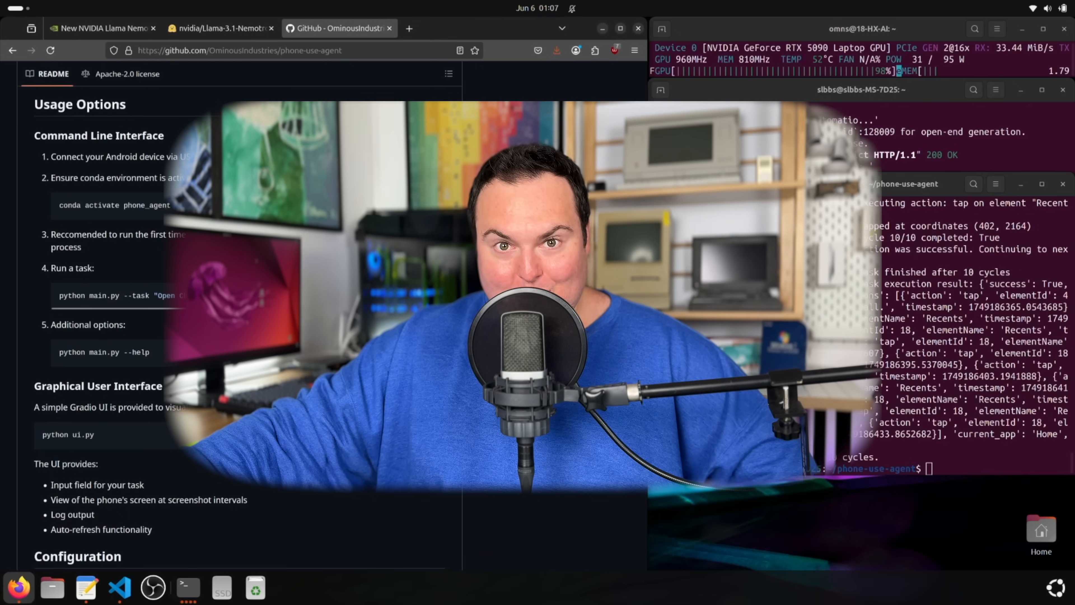
pyautogui.scroll(-3)
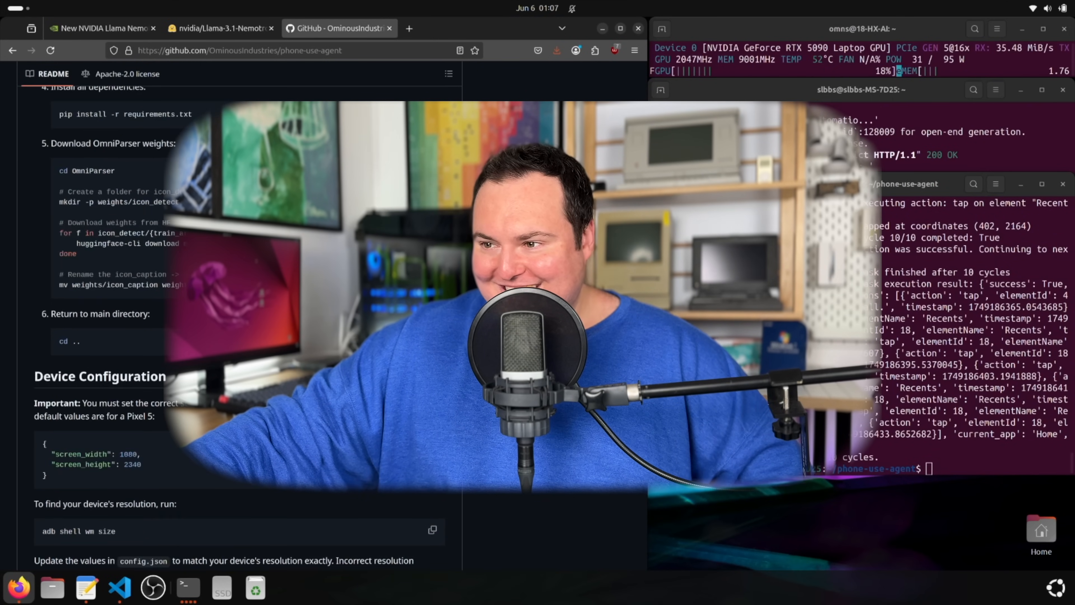